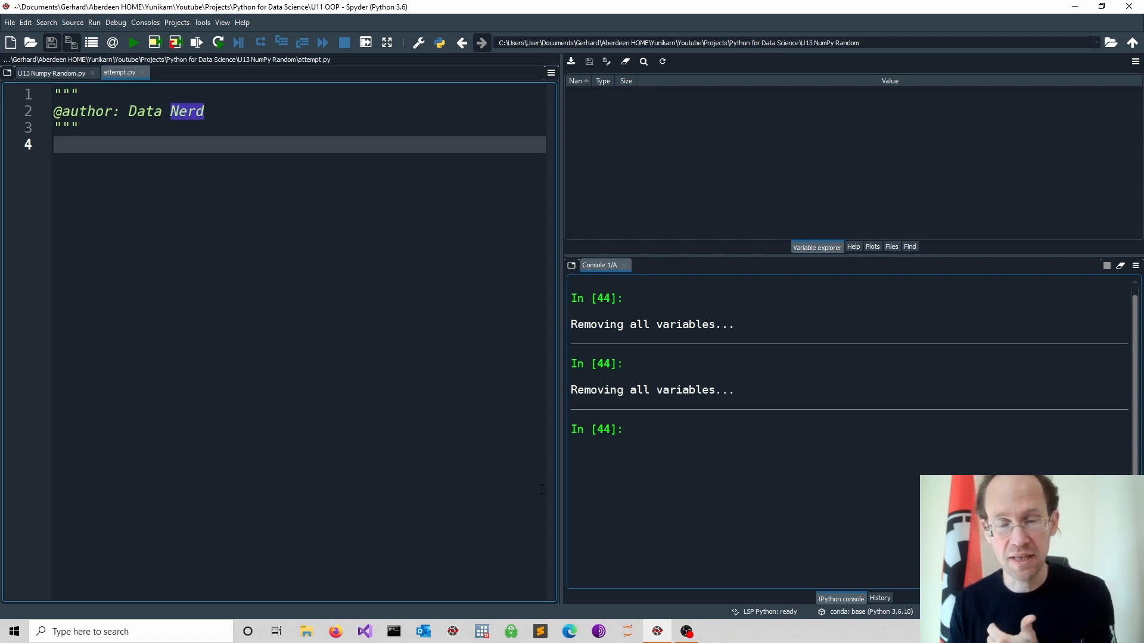
{"action": "type", "text": "import numpy as np"}
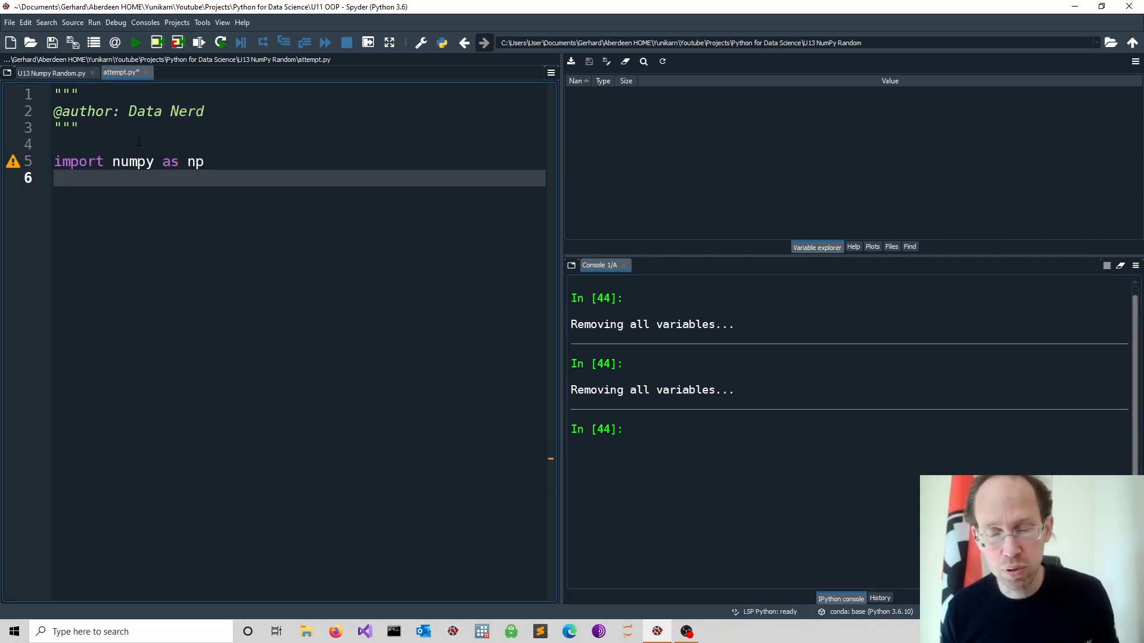